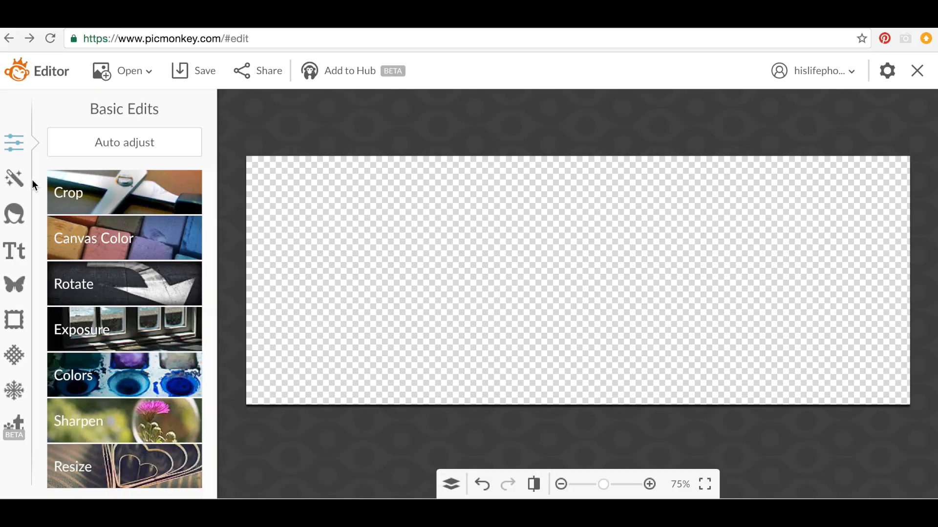
- Crop the transparent canvas to an actual size of 1200 × 450 pixels
left_click(124, 192)
type("4")
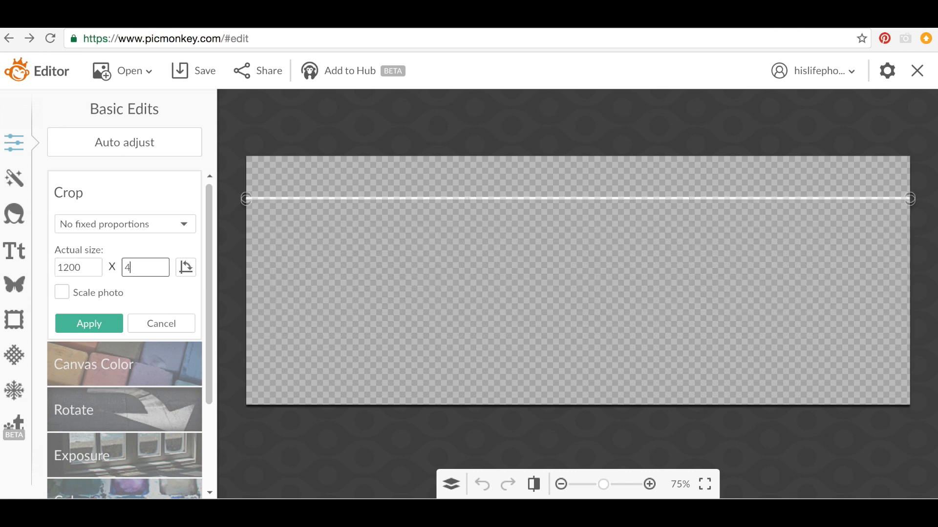
type("50")
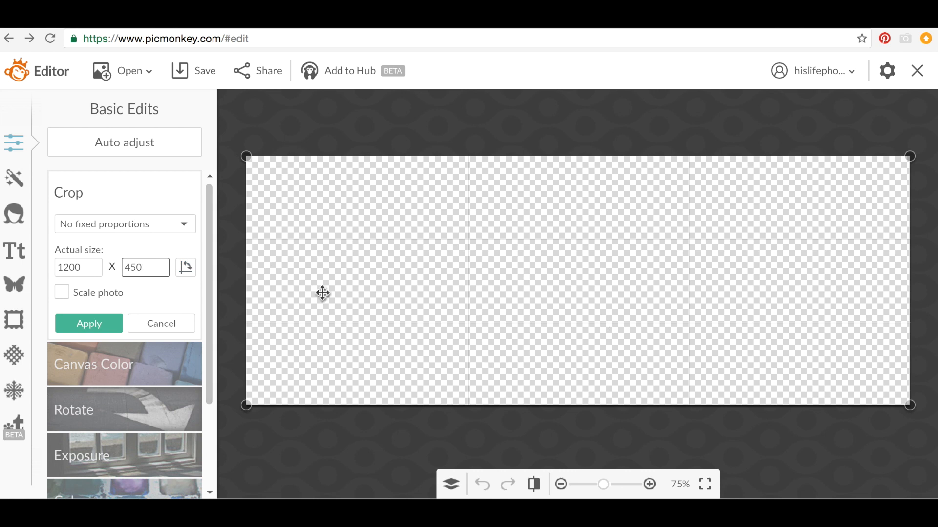
left_click(14, 251)
type("DEVRIENDS")
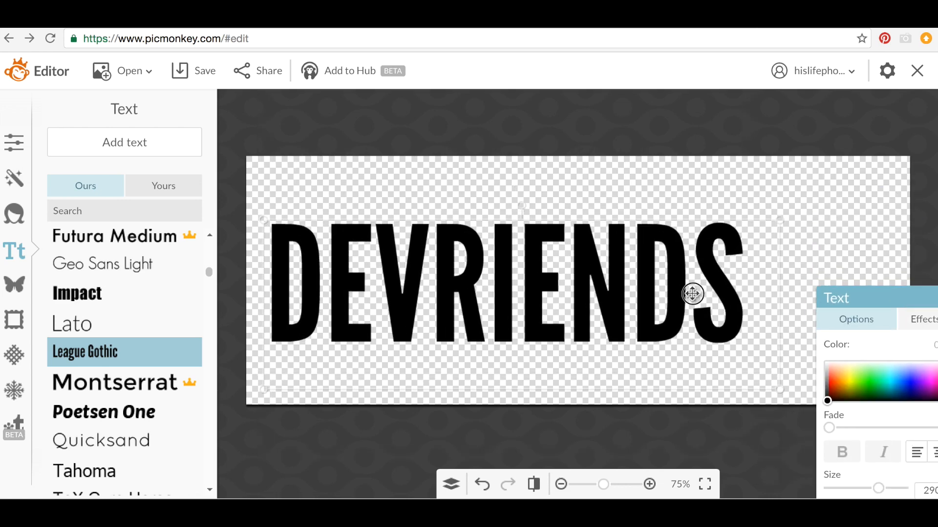
- Add League Gothic text boxes for the black 'DEVRIEND.' headline and a smaller 'BLVD'
left_click(76, 308)
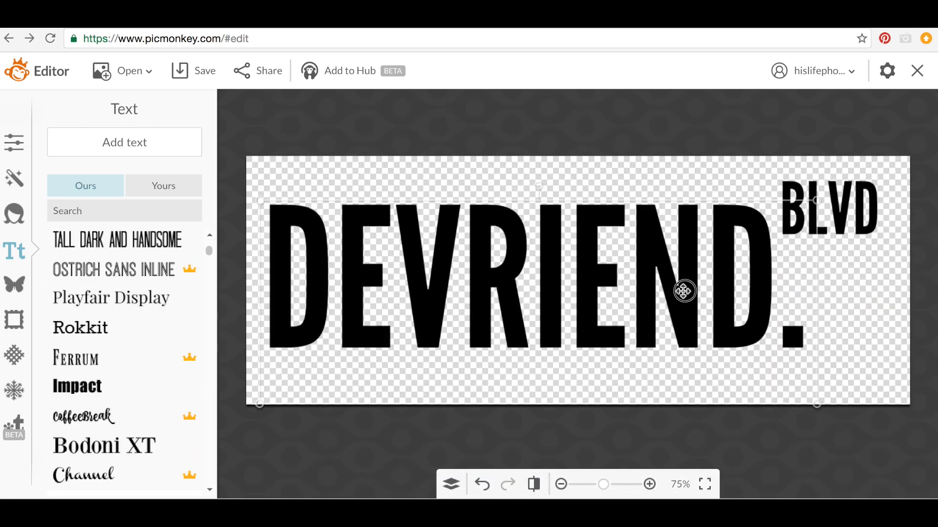
left_click(124, 142)
type("43007")
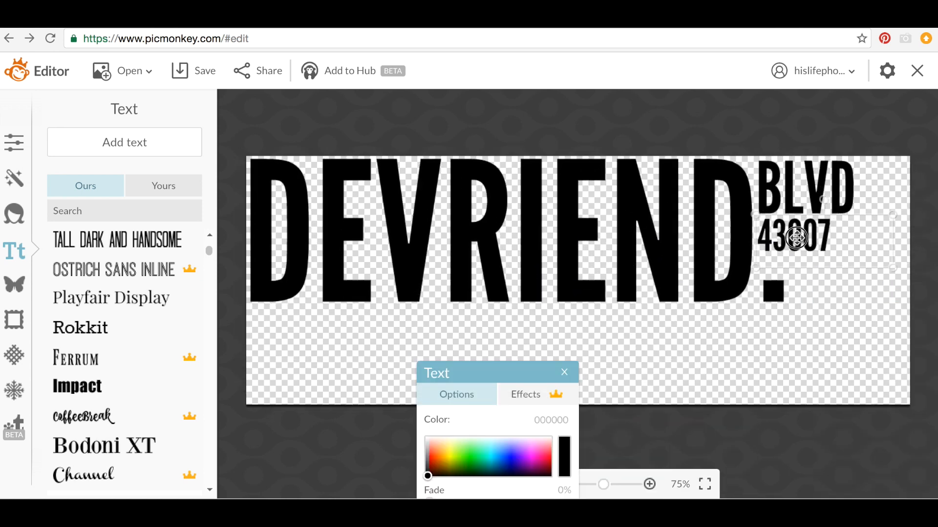
- Save the DEVRIEND. BLVD 43007 design to the computer as a .png file
left_click(204, 71)
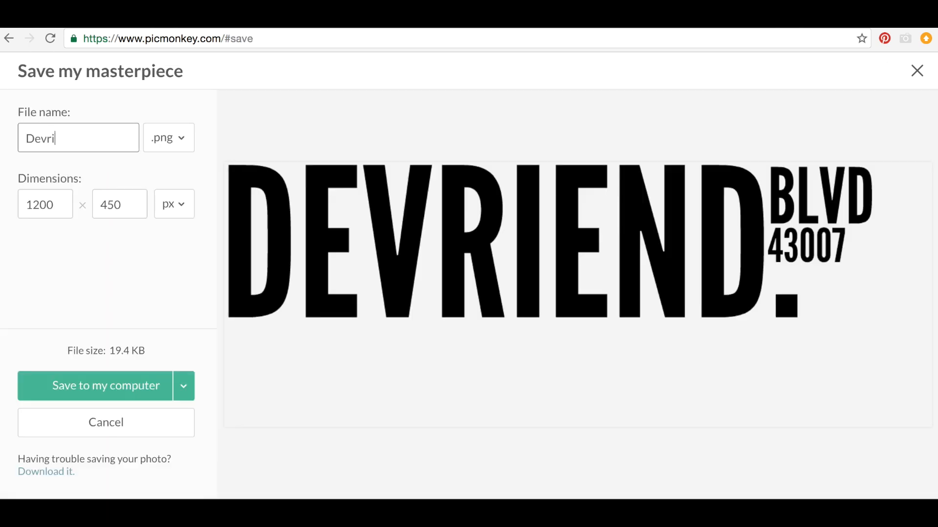
left_click(106, 386)
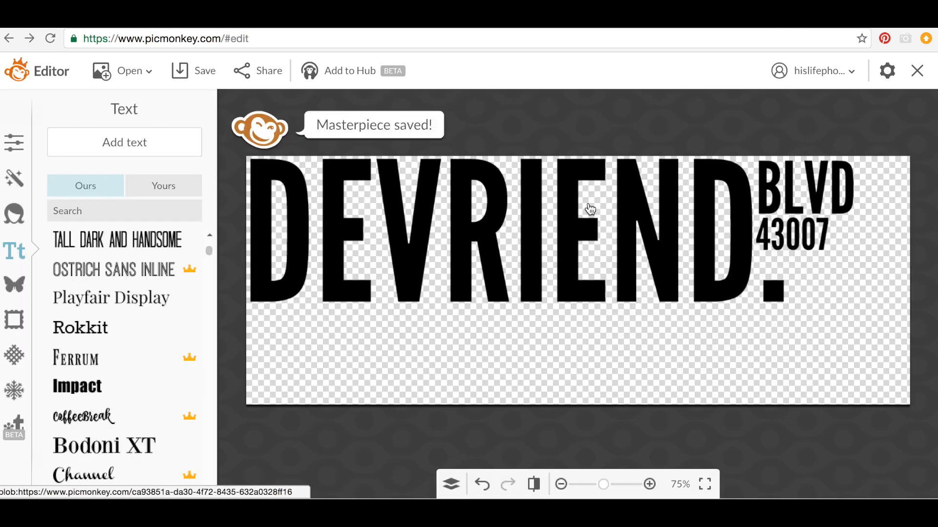